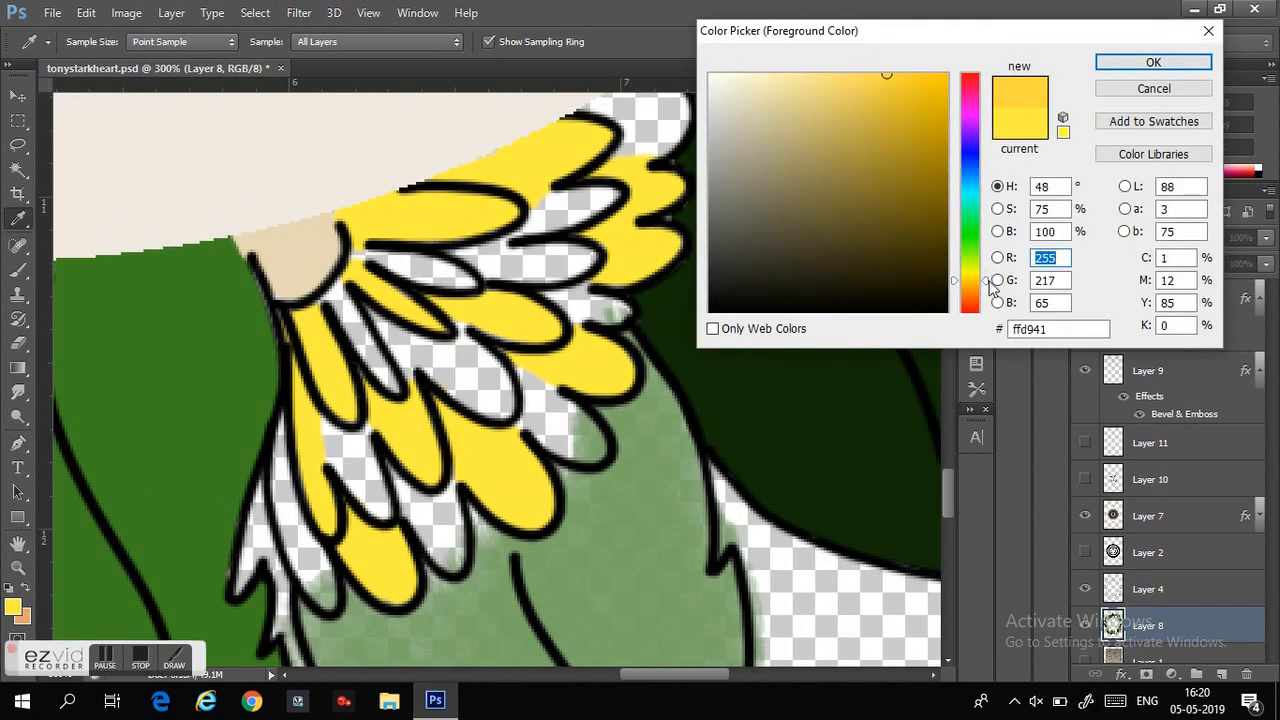
# Step: Pick a deeper yellow and brush orange-toned shading onto the yellow petals near the centre
pyautogui.click(1152, 62)
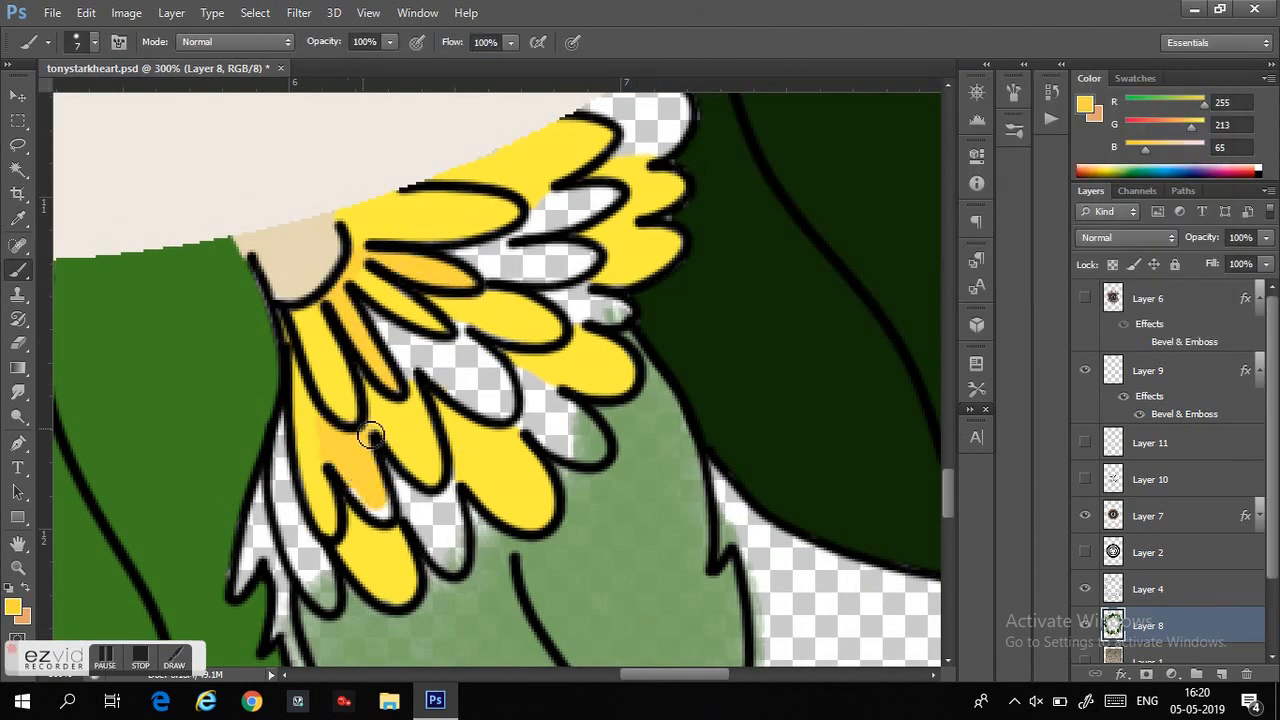
pyautogui.moveTo(370, 437); pyautogui.dragTo(570, 260)
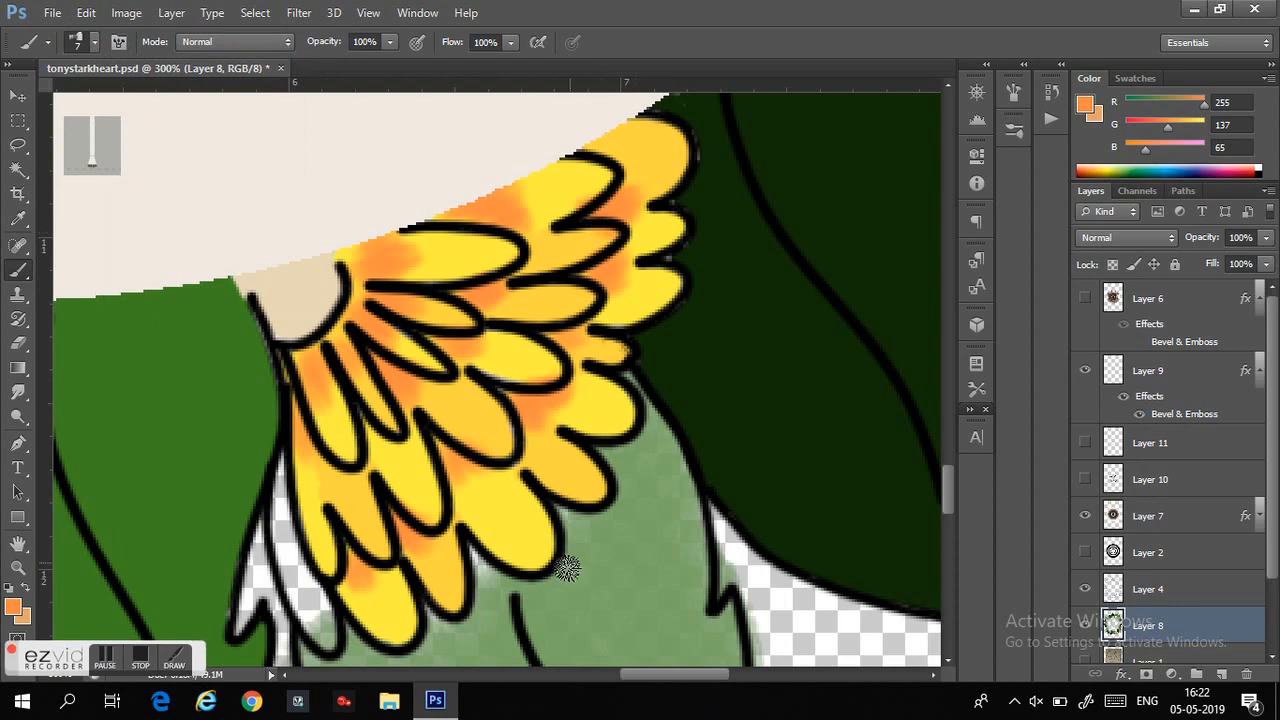
pyautogui.click(14, 610)
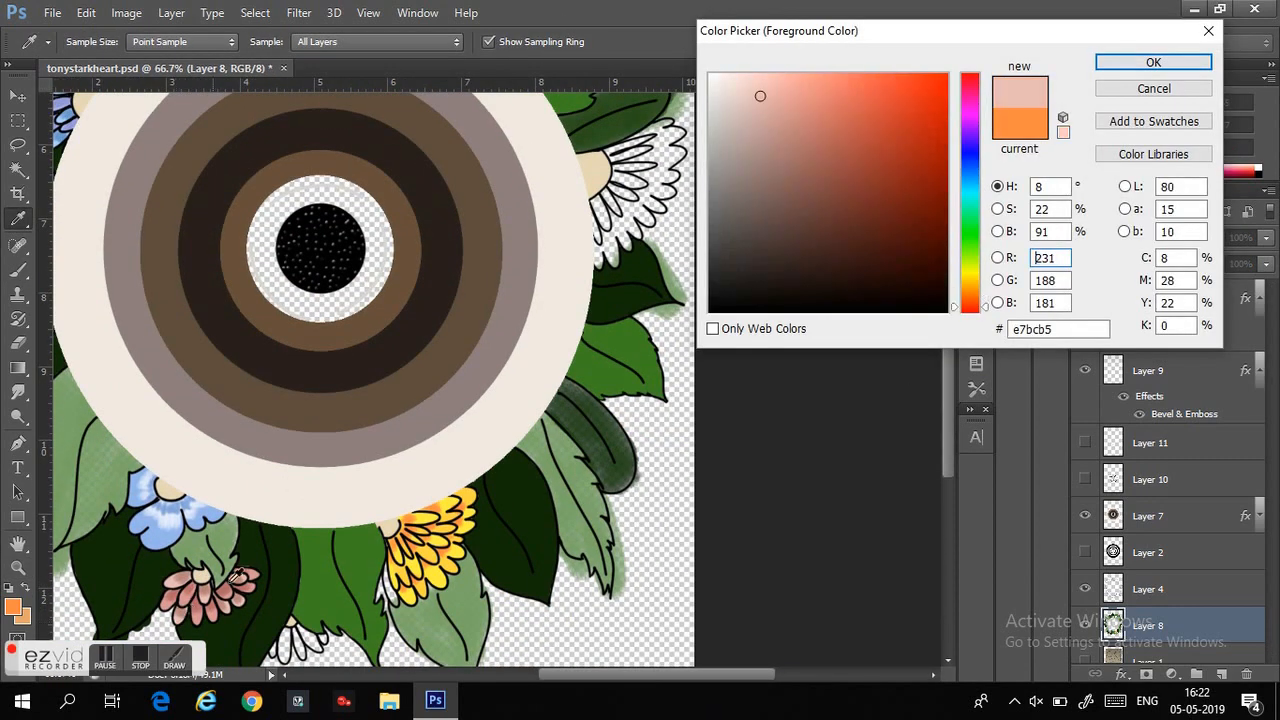
# Step: Brush soft pink into the white flower's petals, then switch the paint colour to lavender
pyautogui.click(1153, 62)
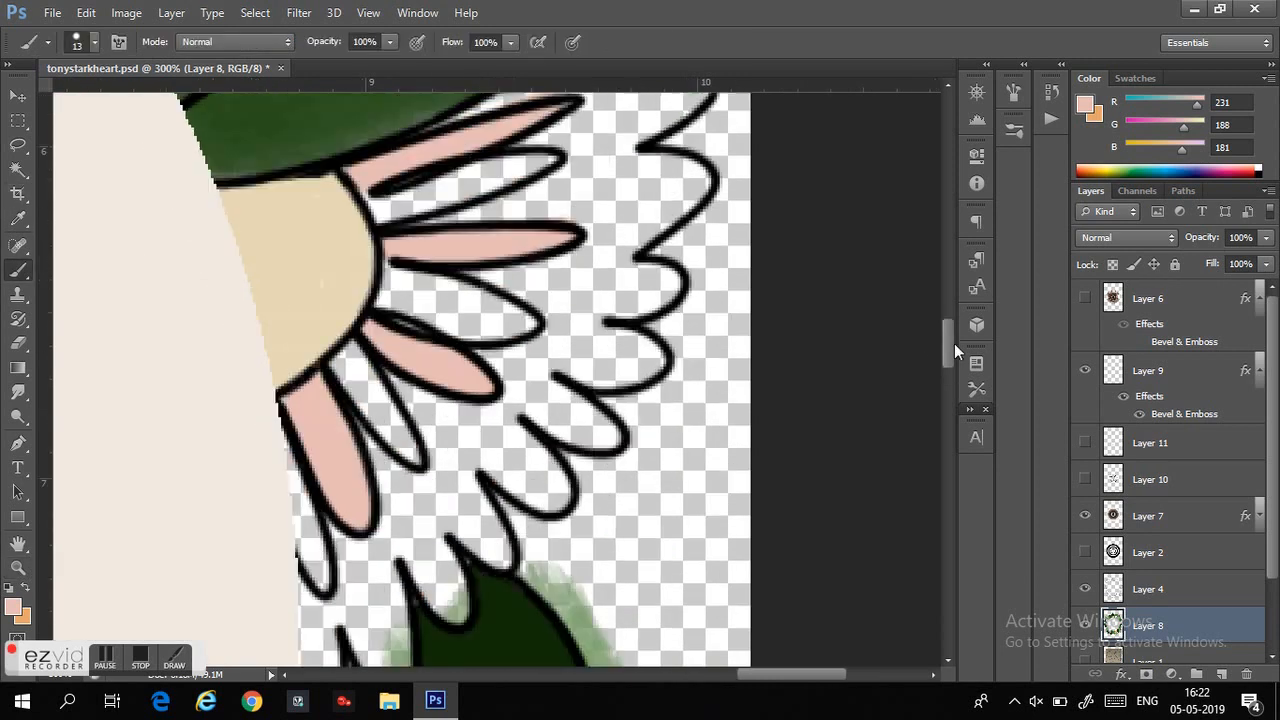
pyautogui.scroll(-3)
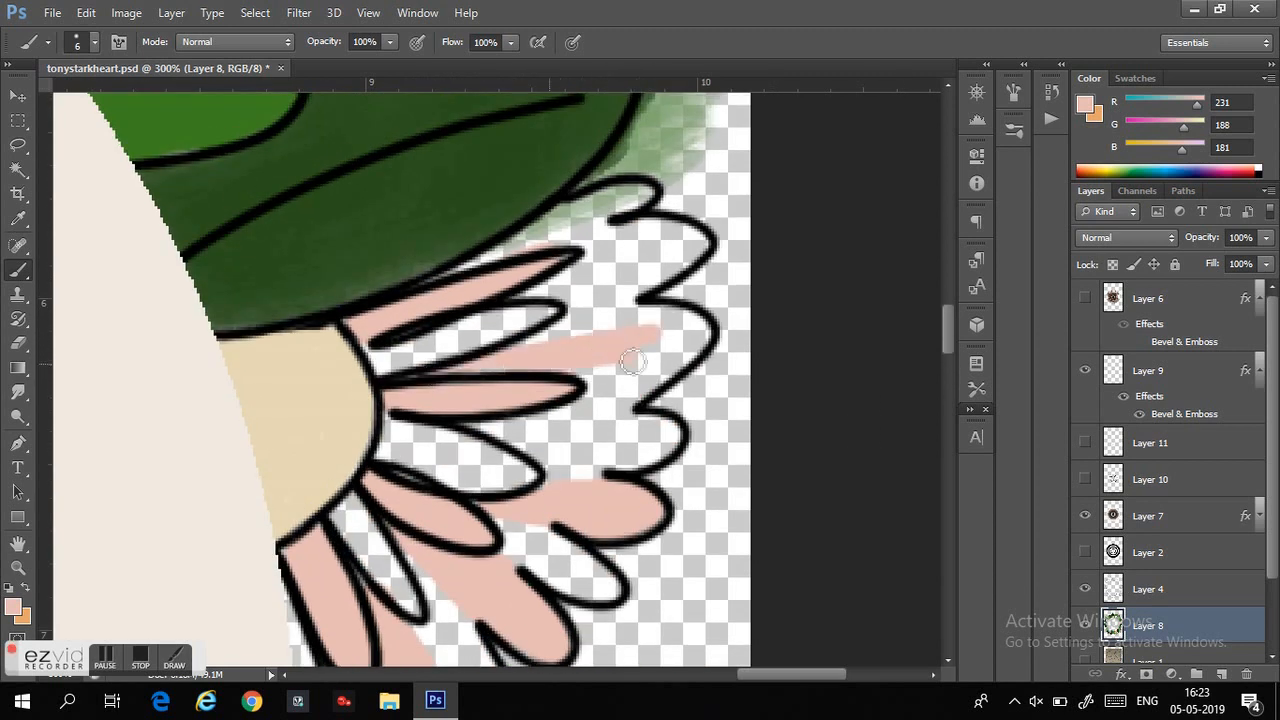
pyautogui.moveTo(633, 361); pyautogui.dragTo(528, 246)
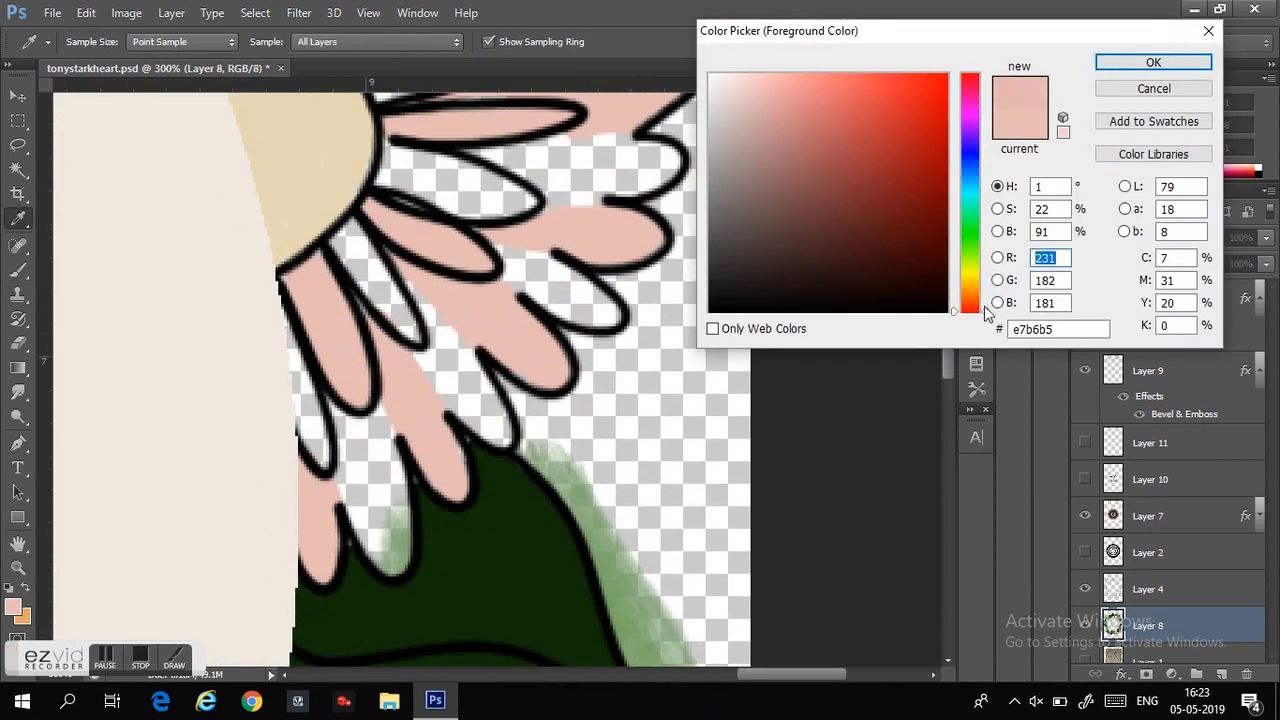
pyautogui.click(1153, 62)
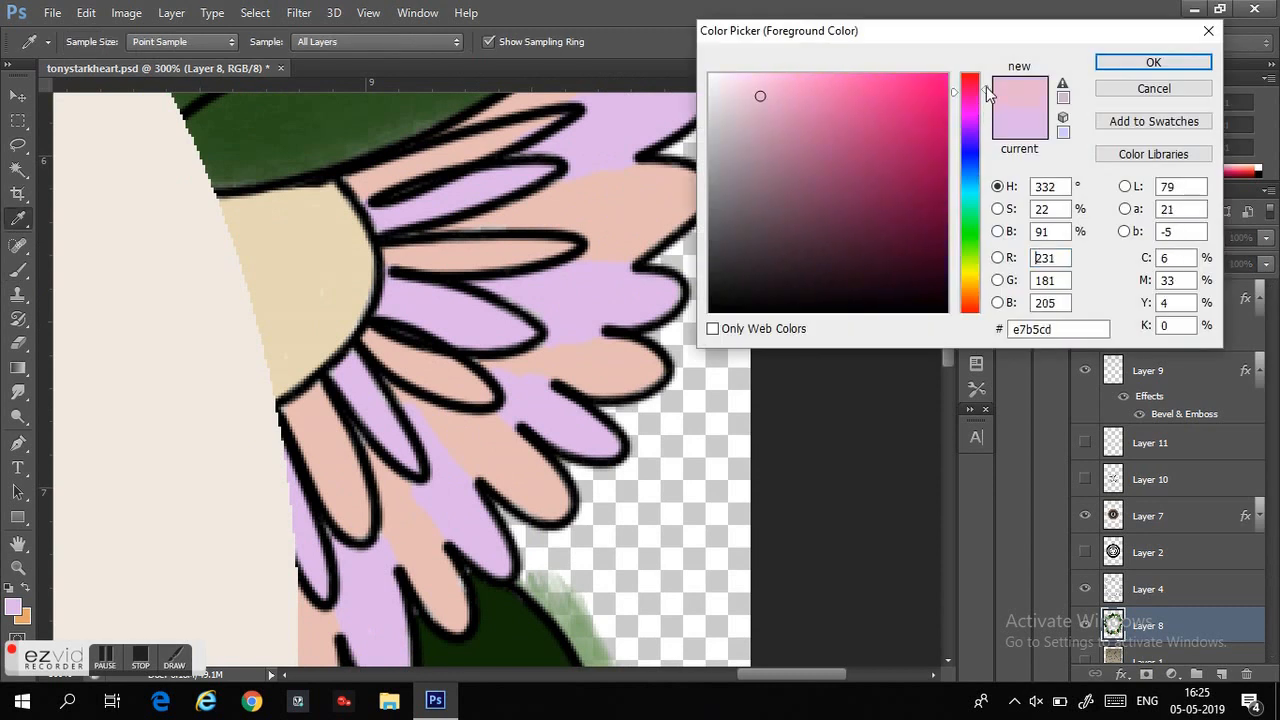
pyautogui.click(1153, 62)
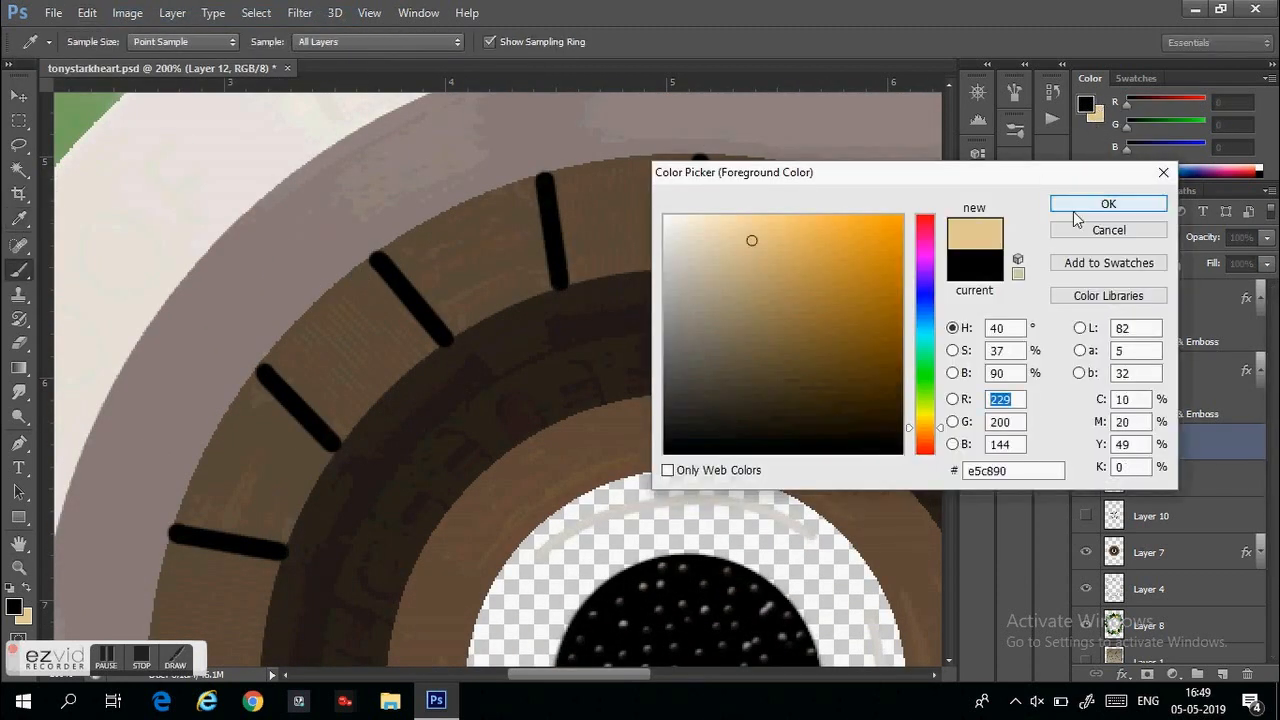
# Step: Pick tan, move Layer 12 beneath Layer 11, and paint dark detail strokes on the reactor ring
pyautogui.click(1108, 204)
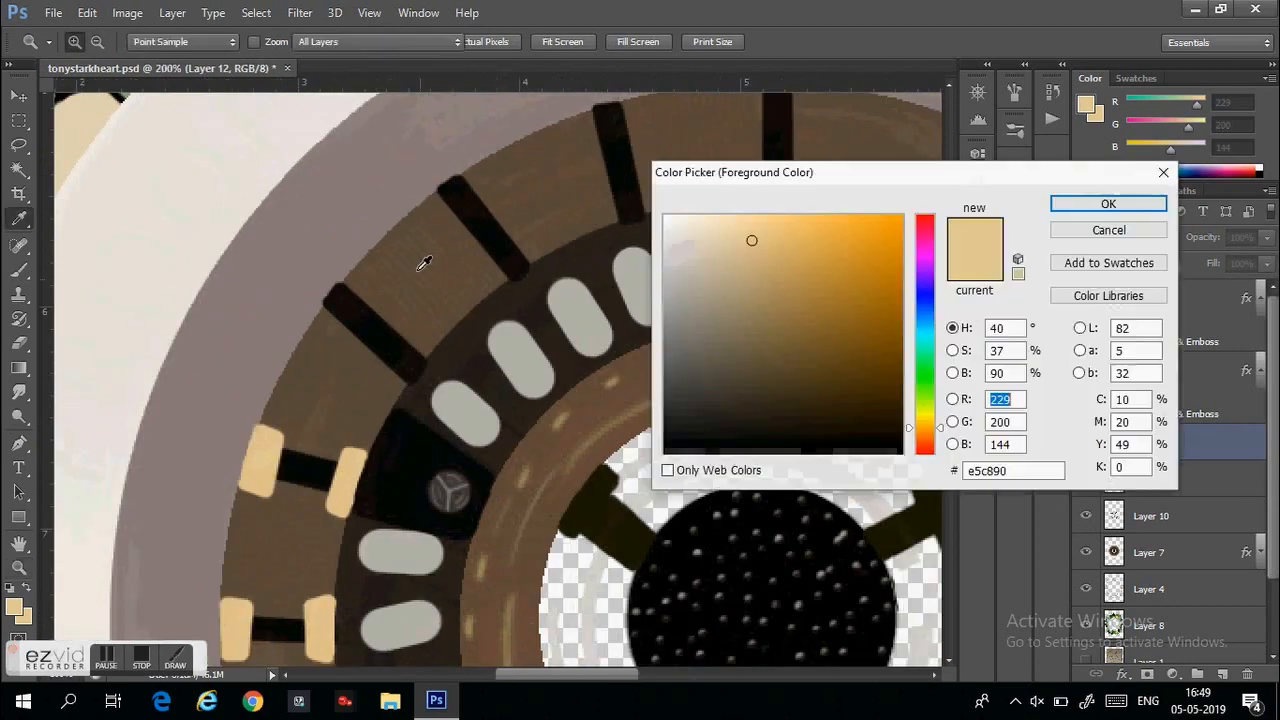
pyautogui.click(1108, 203)
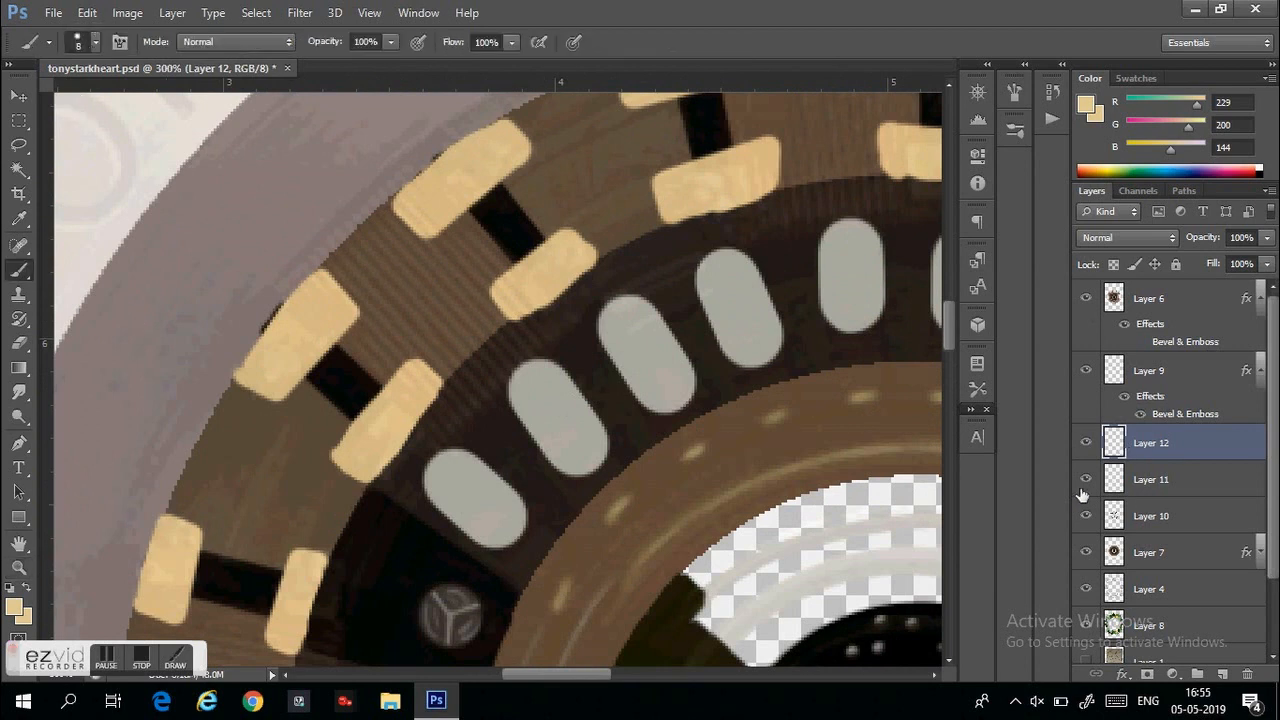
pyautogui.click(95, 42)
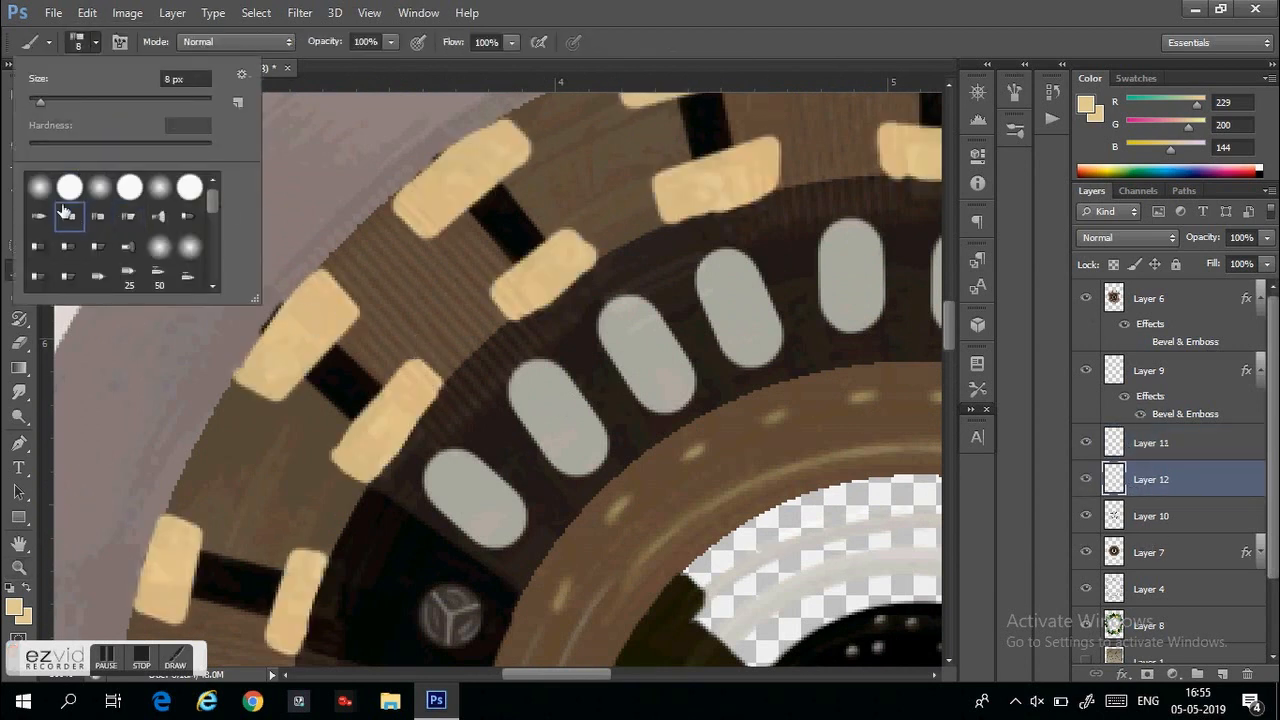
pyautogui.tripleClick(185, 78)
pyautogui.write('3')
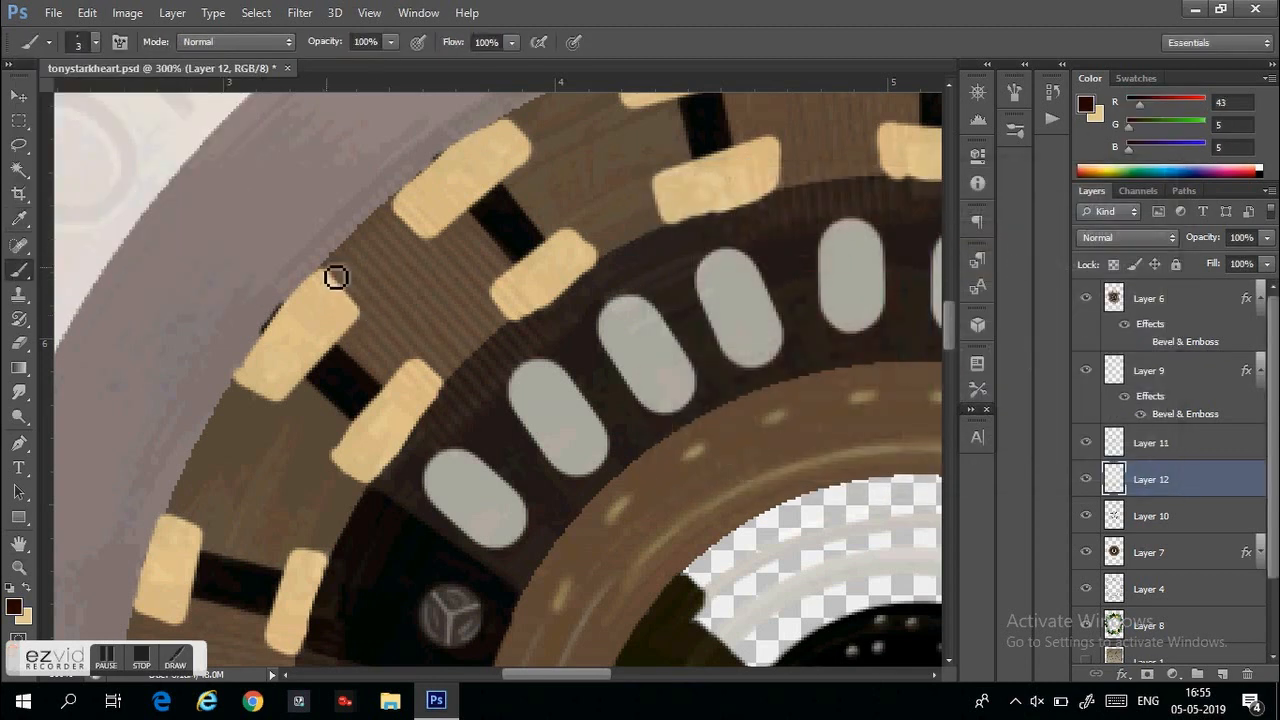
pyautogui.moveTo(337, 277); pyautogui.dragTo(459, 385)
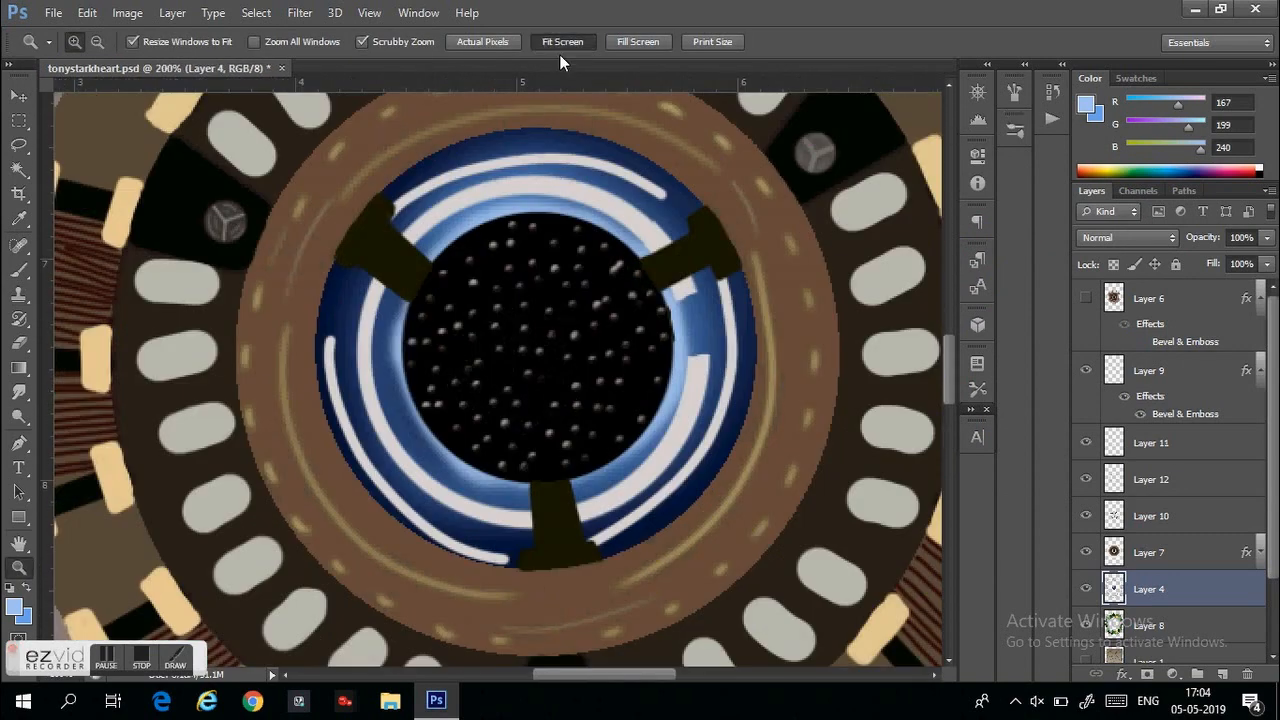
# Step: Fit the illustration on screen, fill the outer ring with dark grey, pick light grey, and undo
pyautogui.click(562, 41)
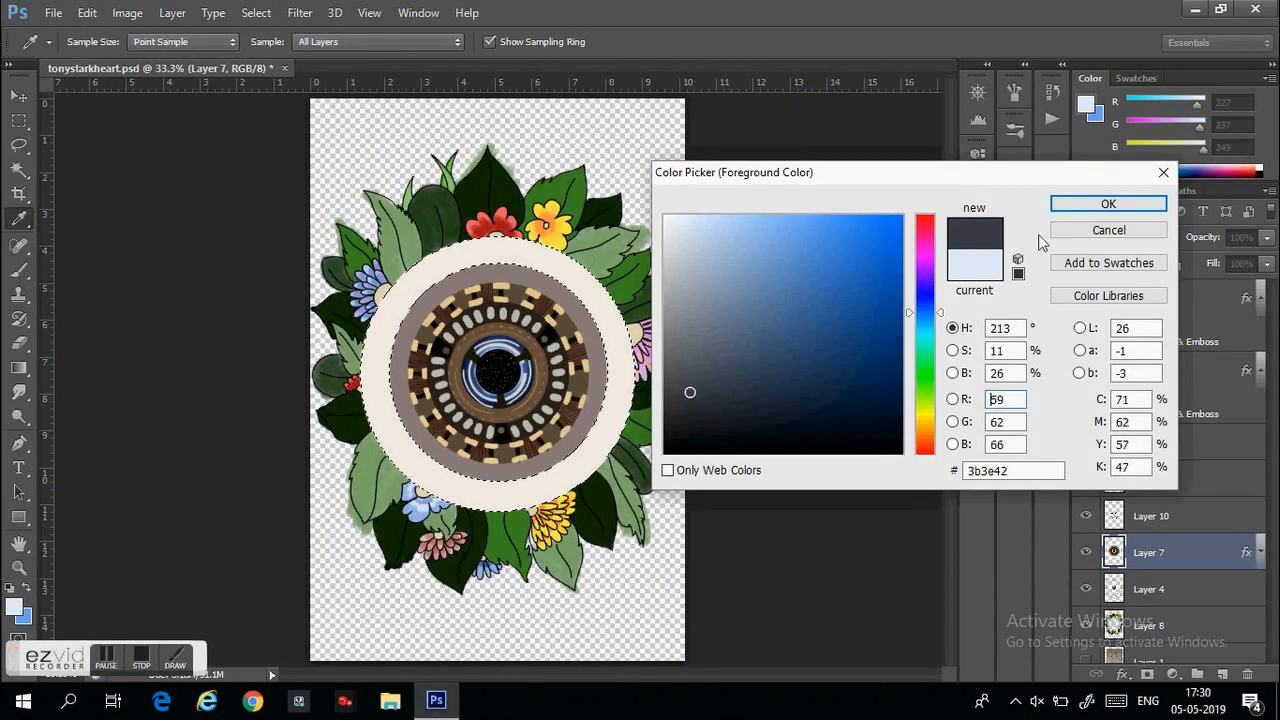
pyautogui.click(1108, 204)
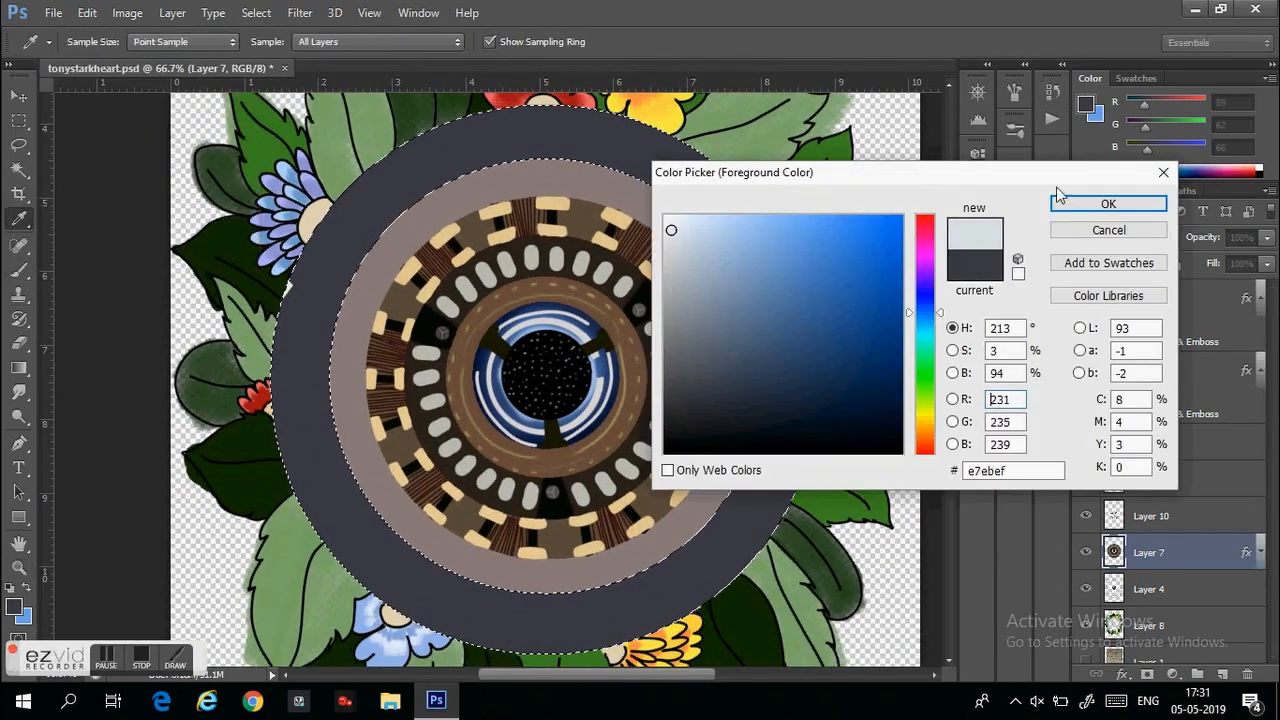
pyautogui.click(256, 12)
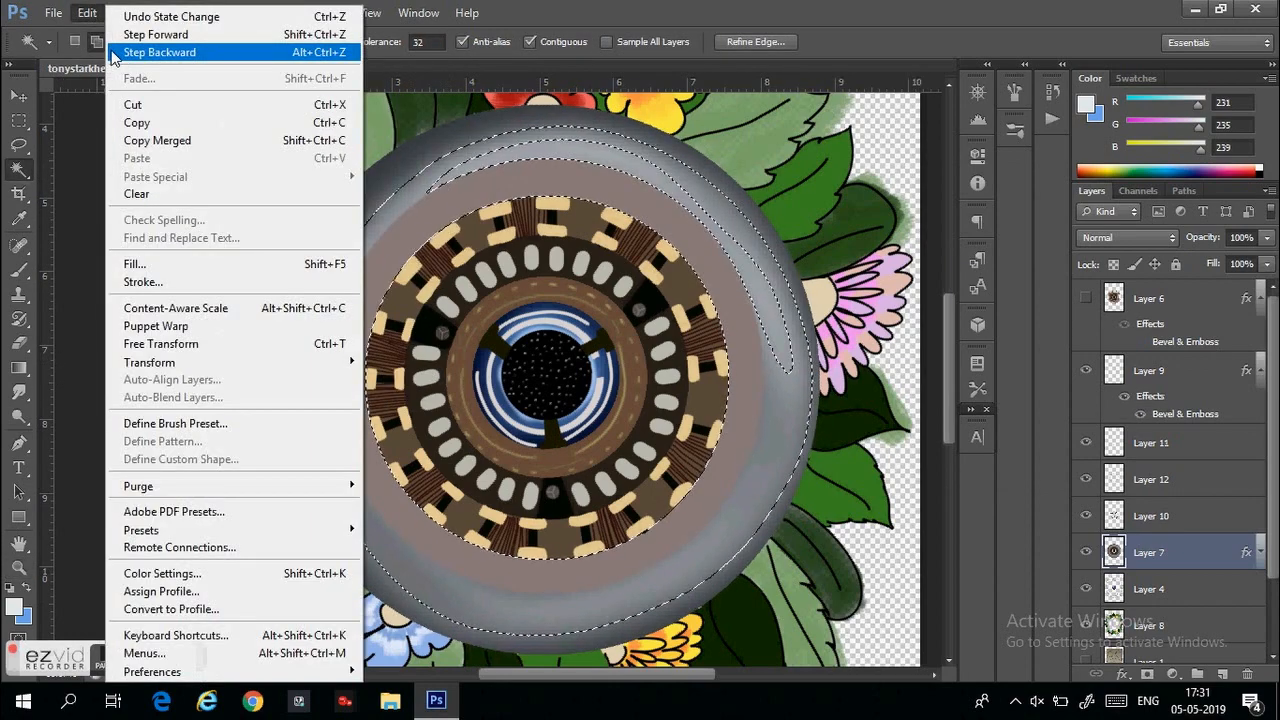
pyautogui.click(160, 52)
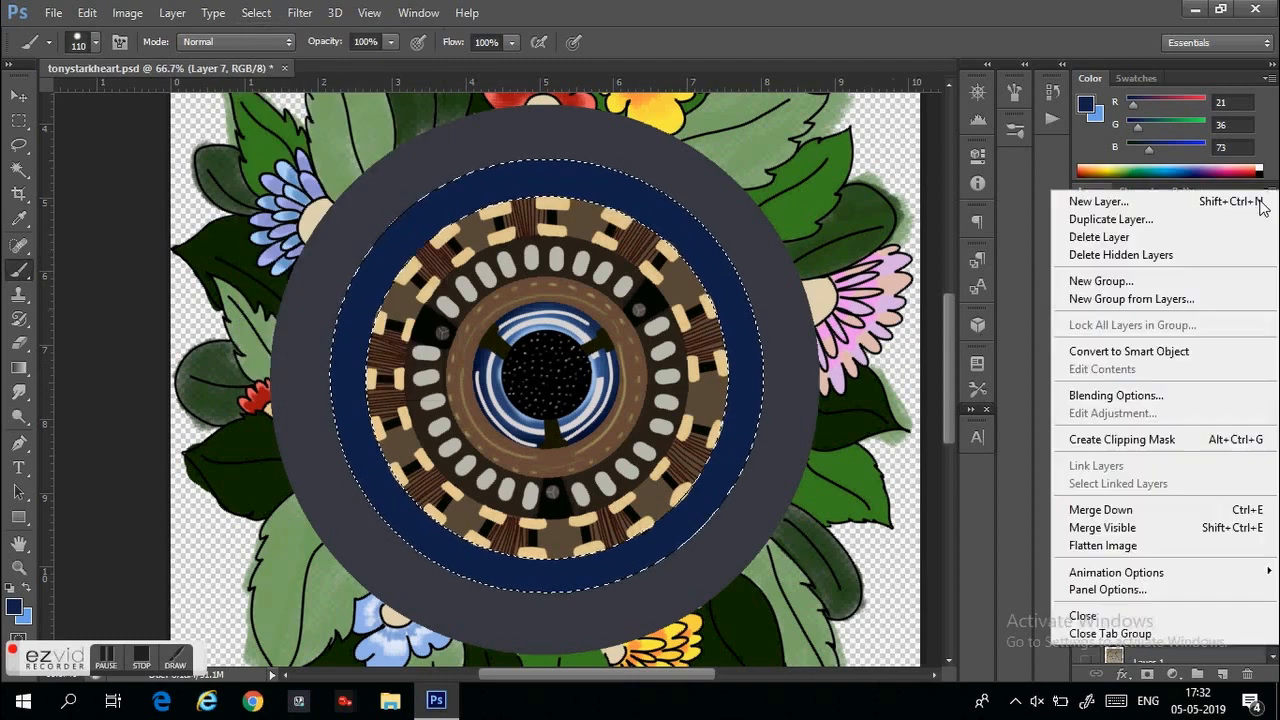
# Step: Add a new shading layer, zoom in on the rings, and select the outer brown ring
pyautogui.click(1098, 201)
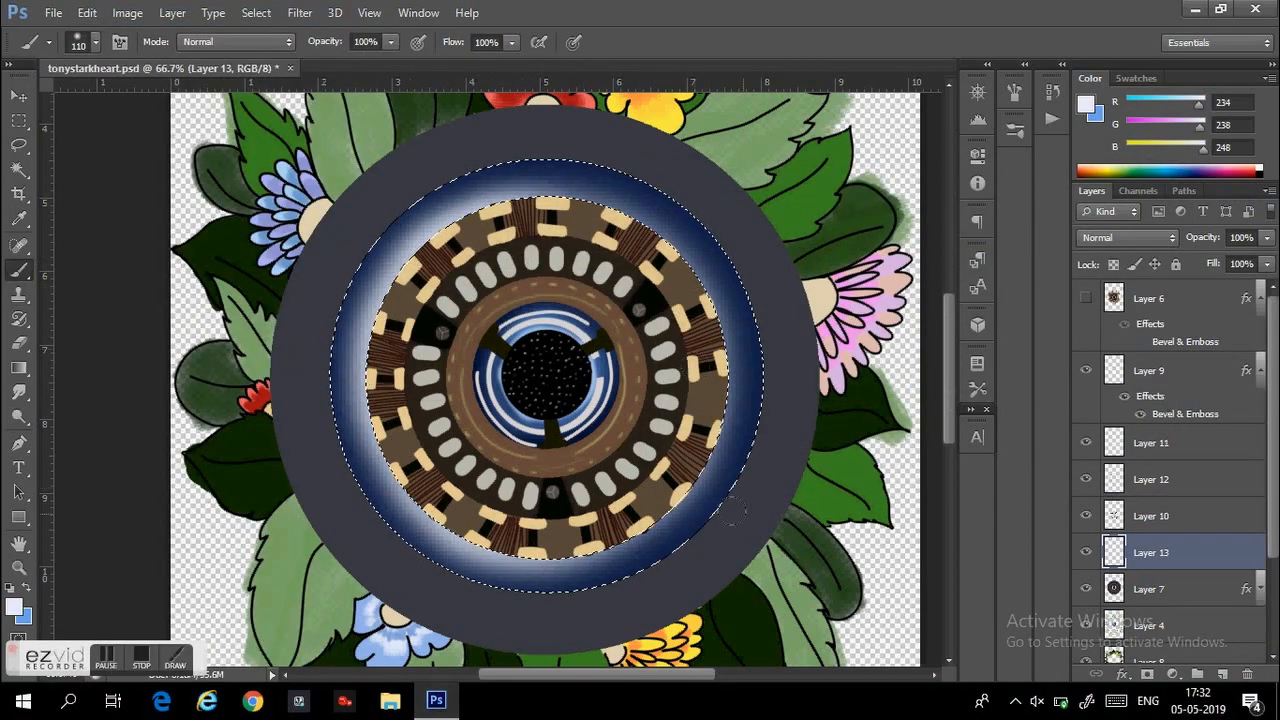
pyautogui.click(1148, 588)
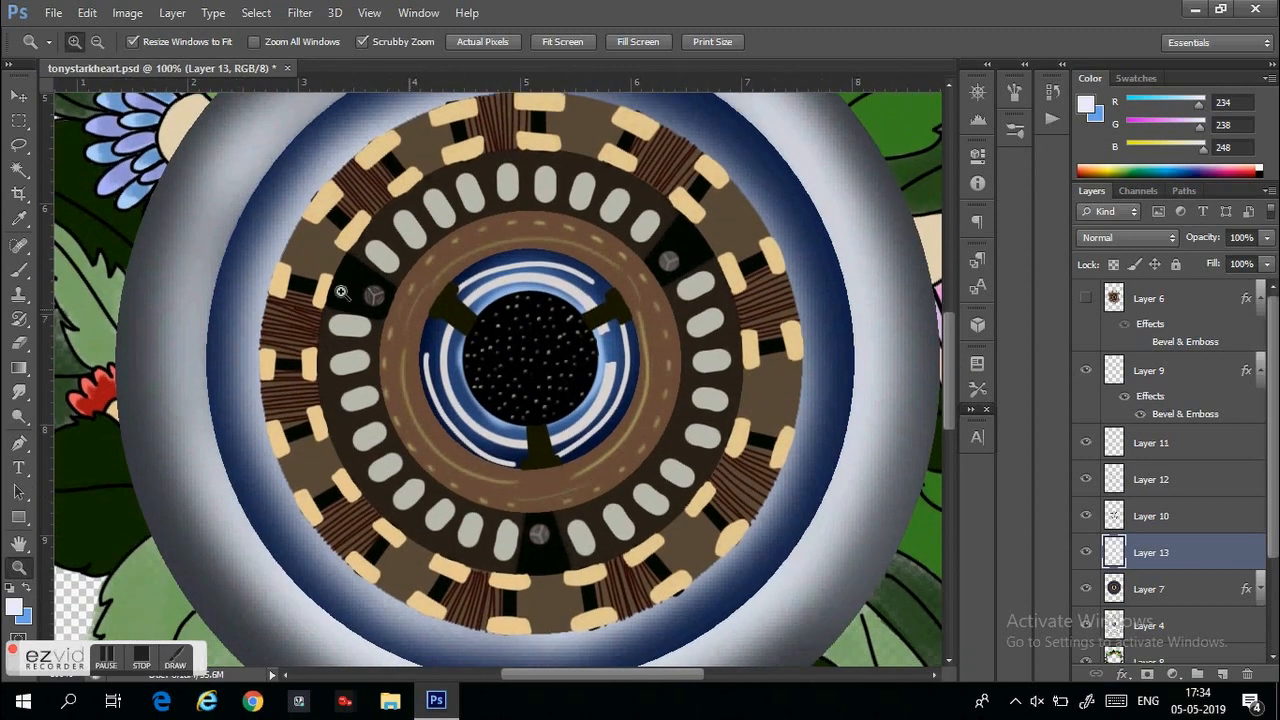
pyautogui.click(18, 244)
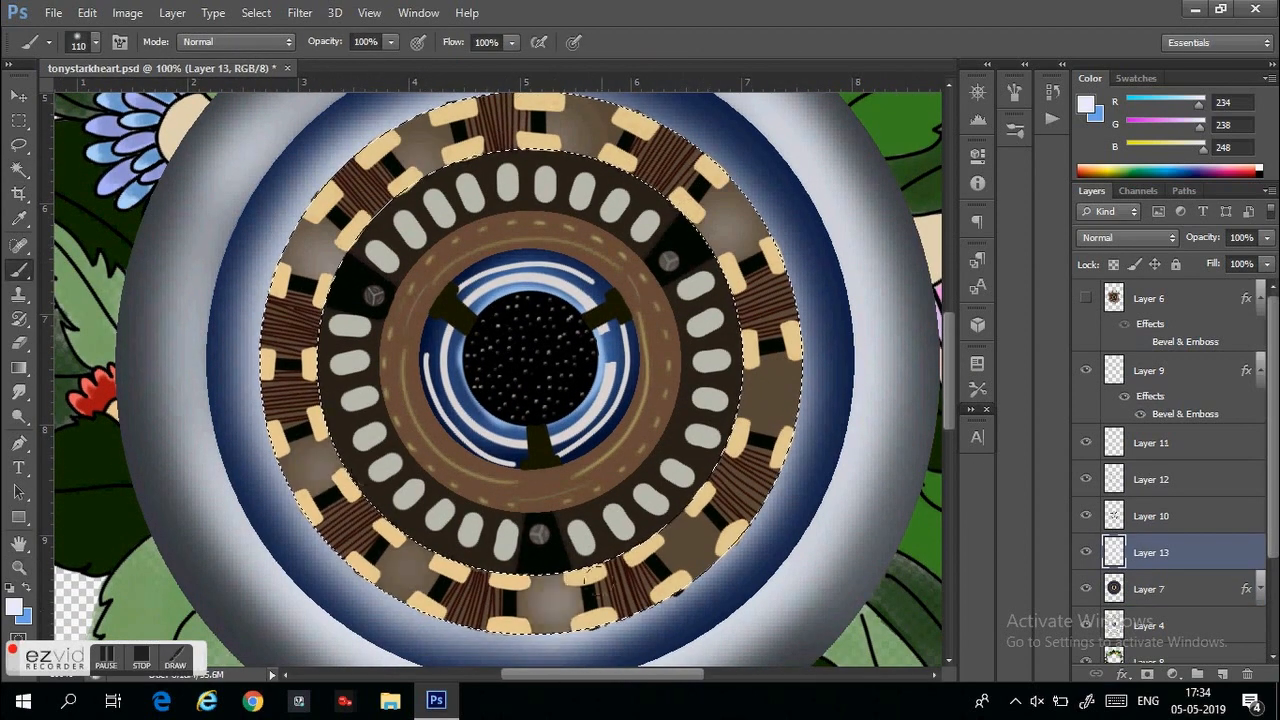
pyautogui.click(1148, 588)
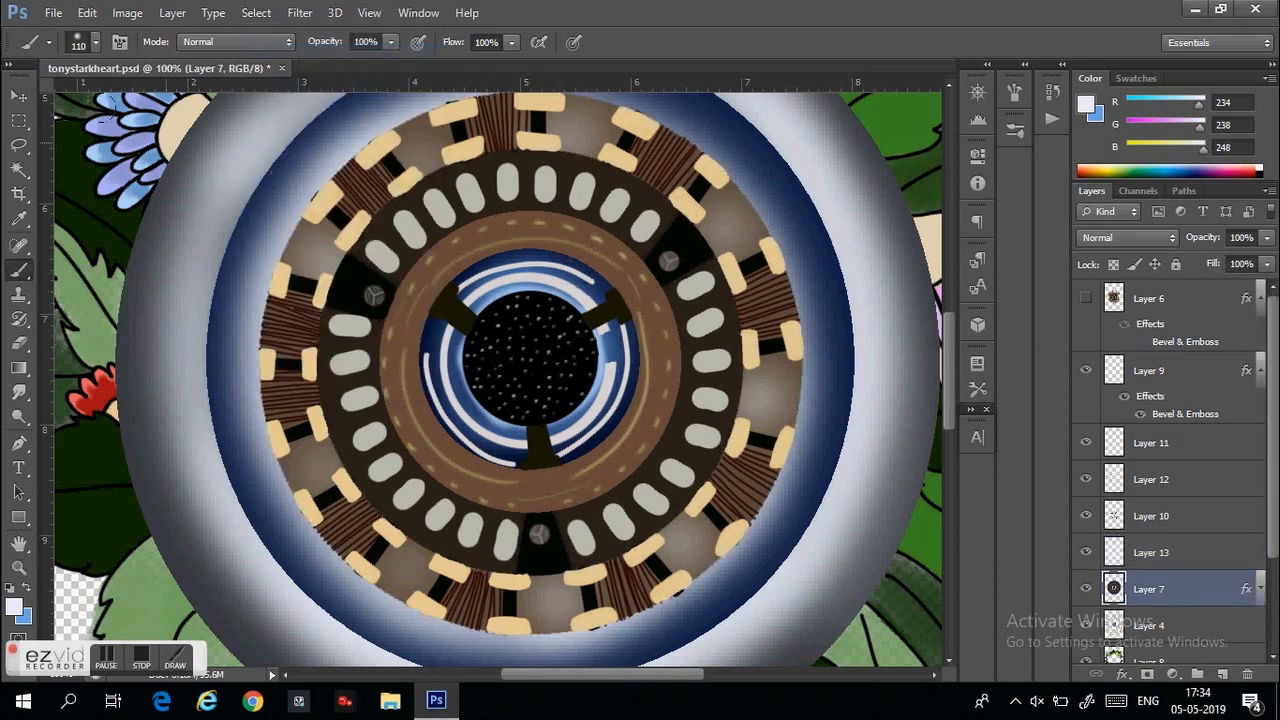
# Step: On the shading layer, fill the inner rings with deep navy
pyautogui.click(1150, 552)
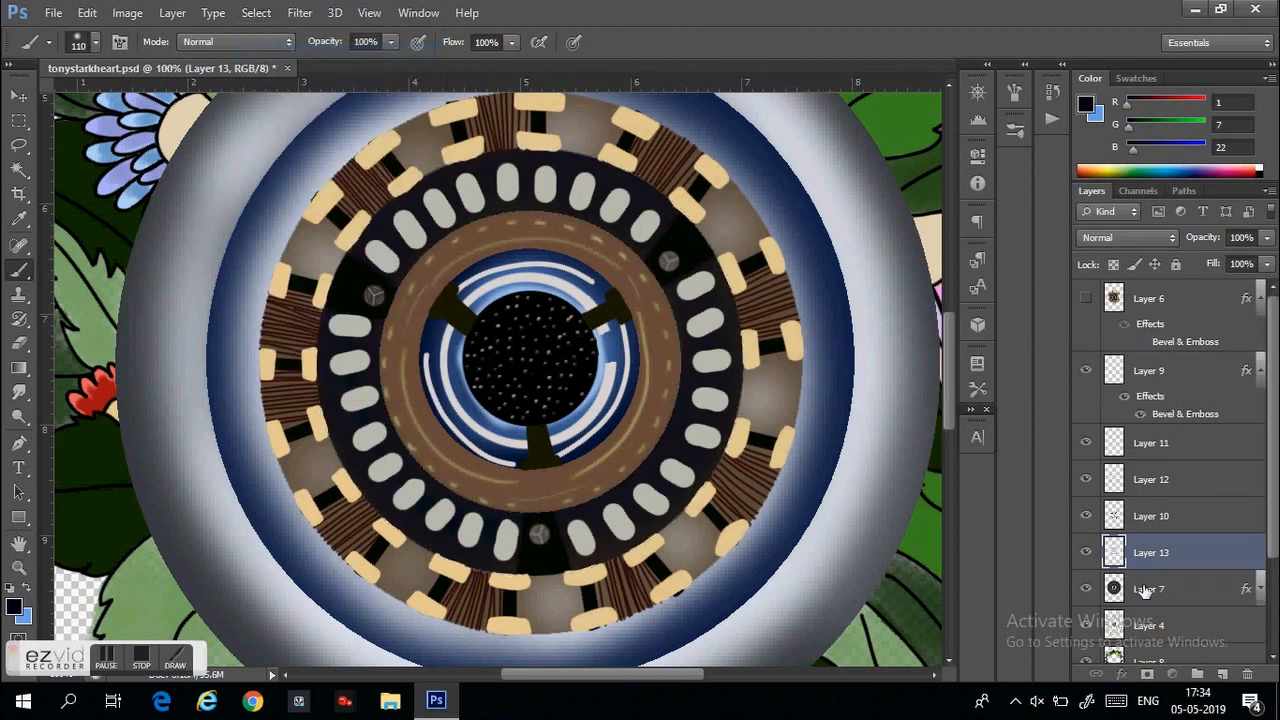
pyautogui.click(15, 605)
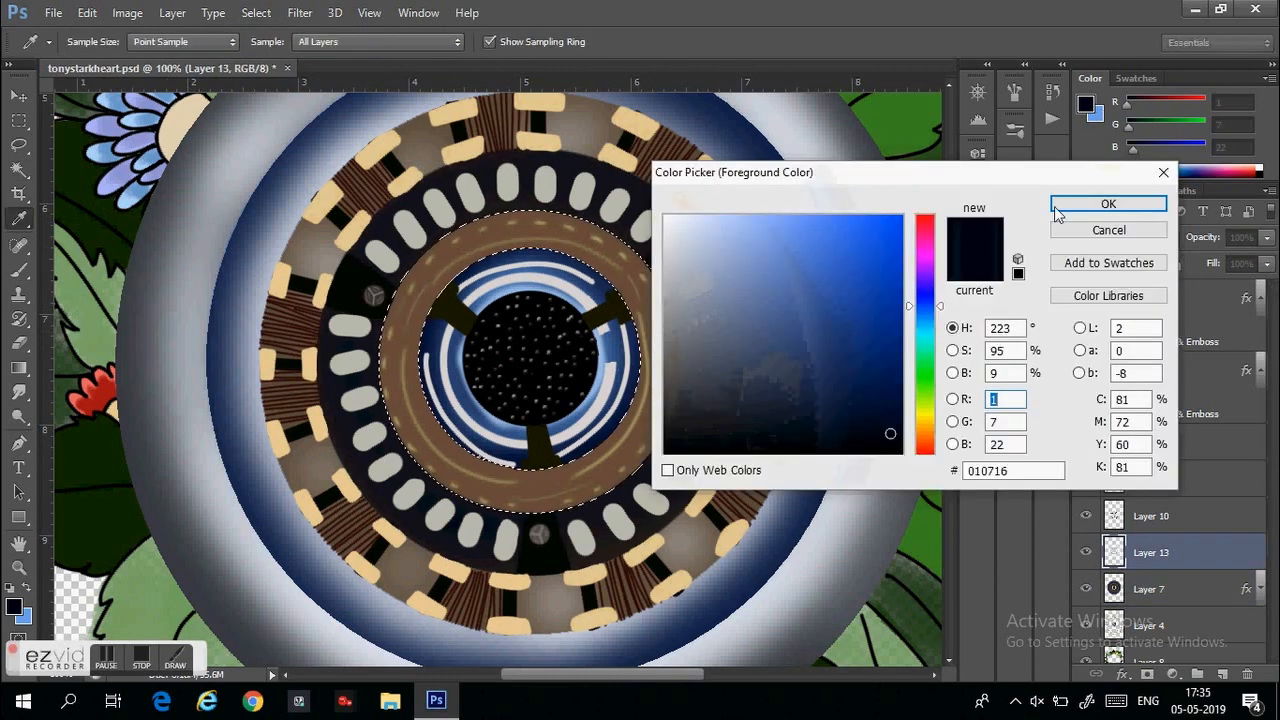
pyautogui.click(1108, 204)
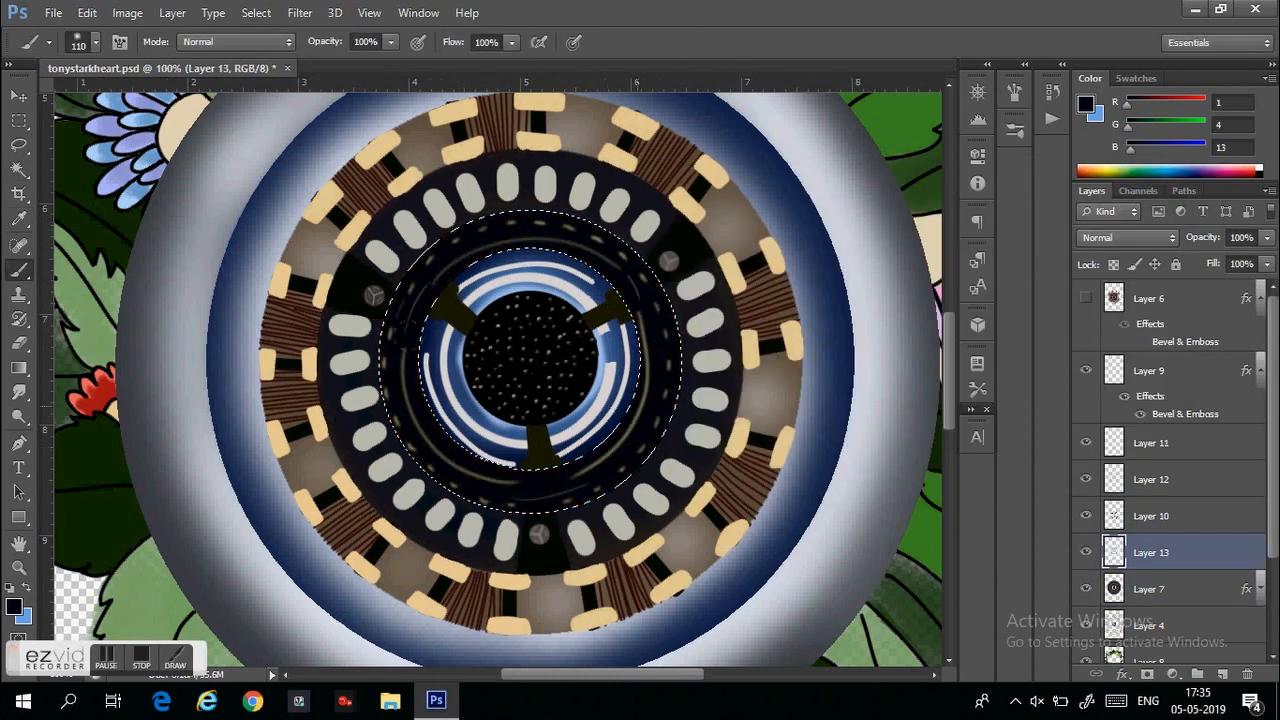
pyautogui.click(1149, 588)
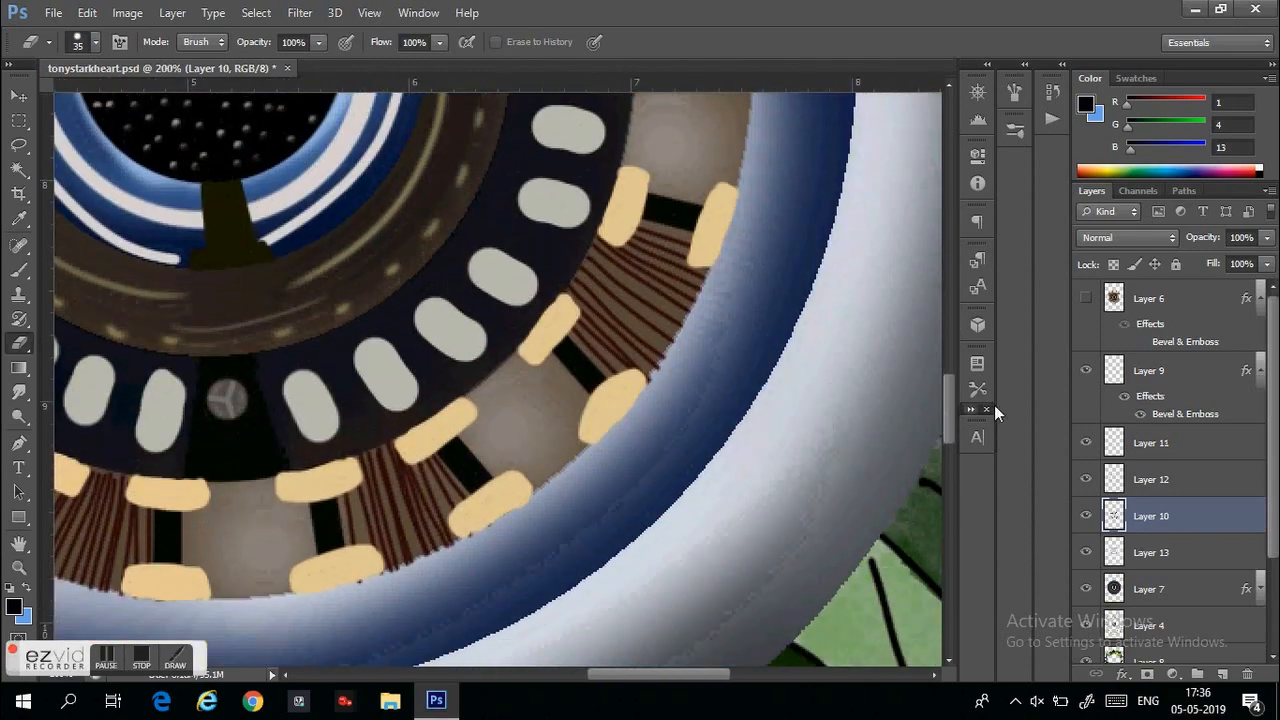
# Step: On Layer 12, pick white and brush glowing highlights onto the reactor core
pyautogui.click(1150, 479)
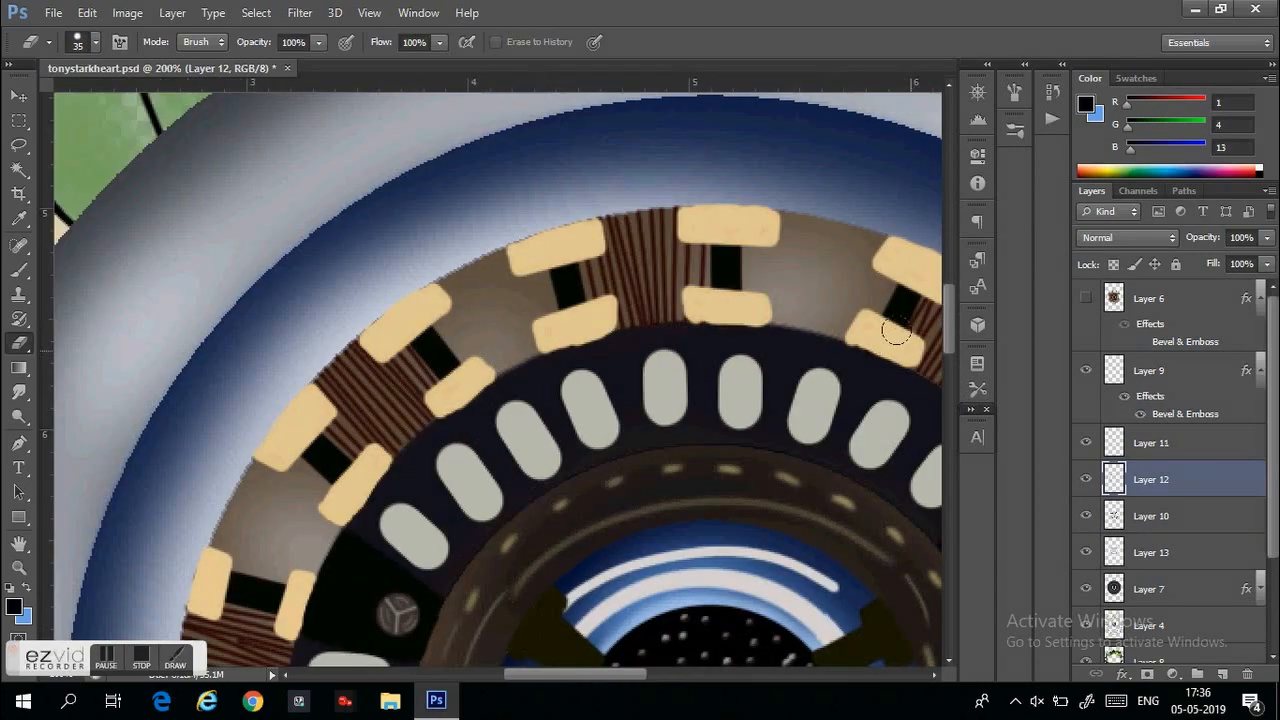
pyautogui.scroll(-3)
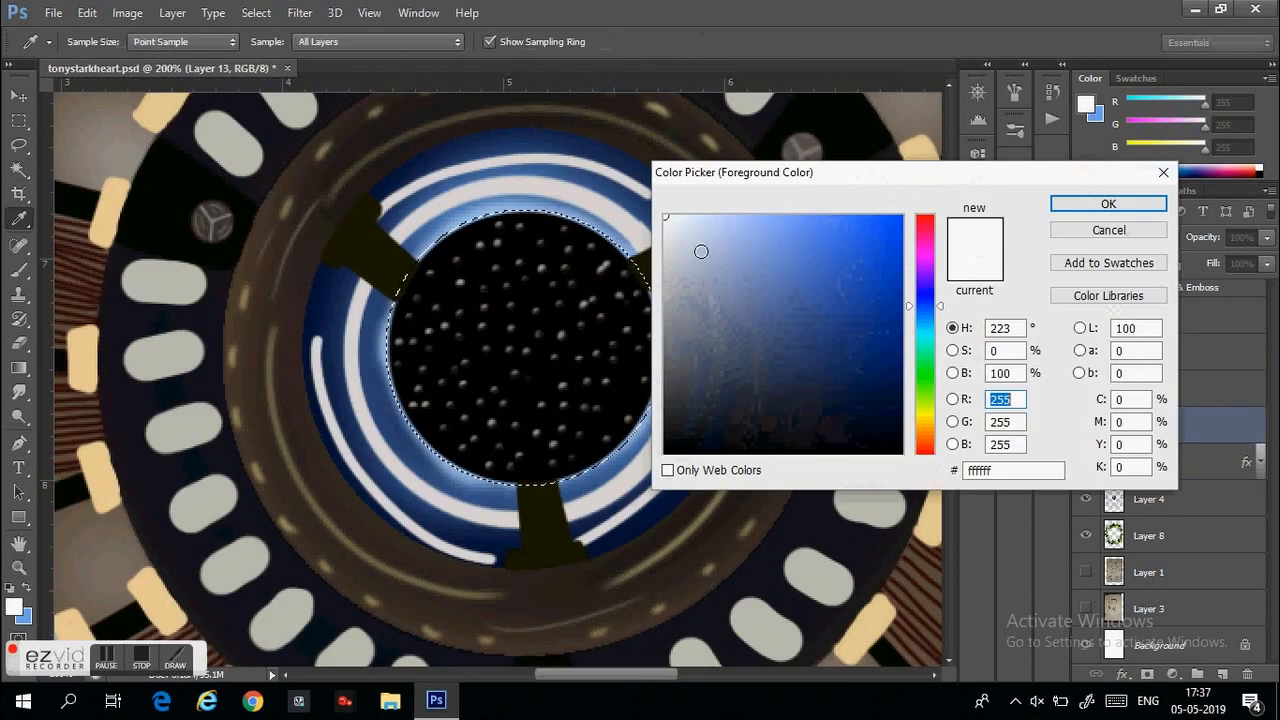
pyautogui.click(1108, 203)
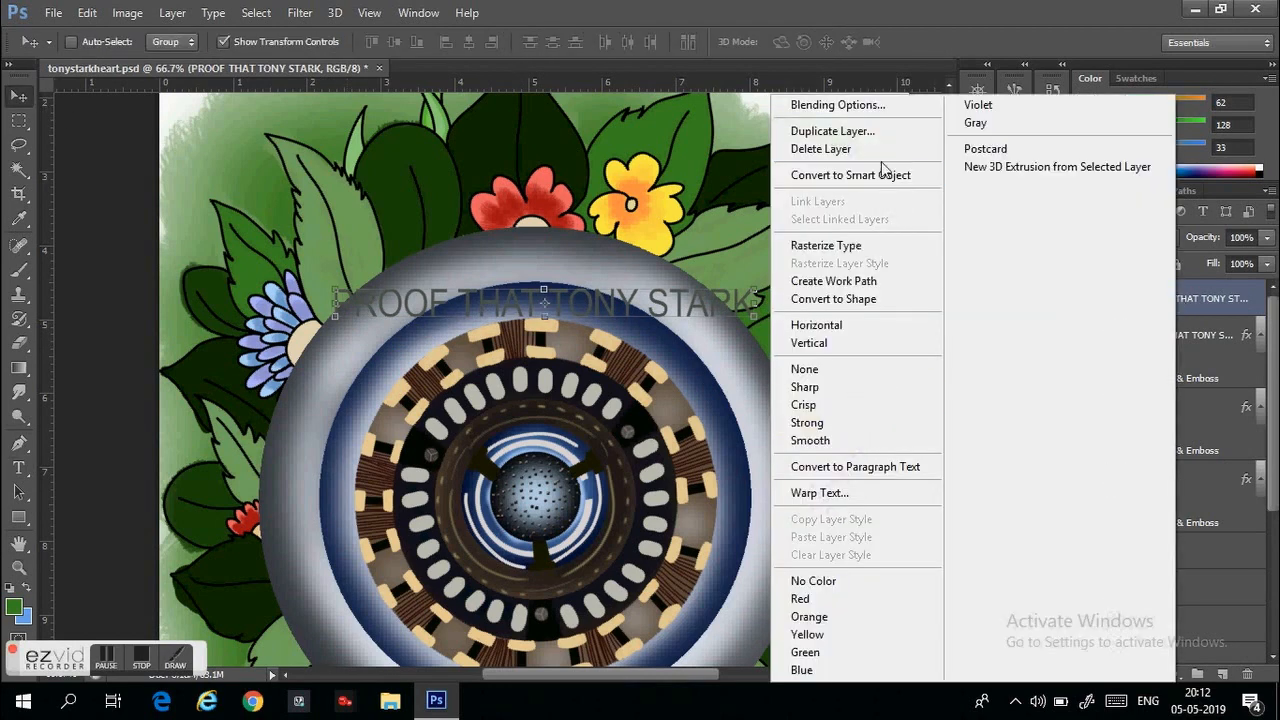
# Step: Arc both text lines along the grey ring and apply Bevel & Emboss with 92% opacity
pyautogui.click(819, 492)
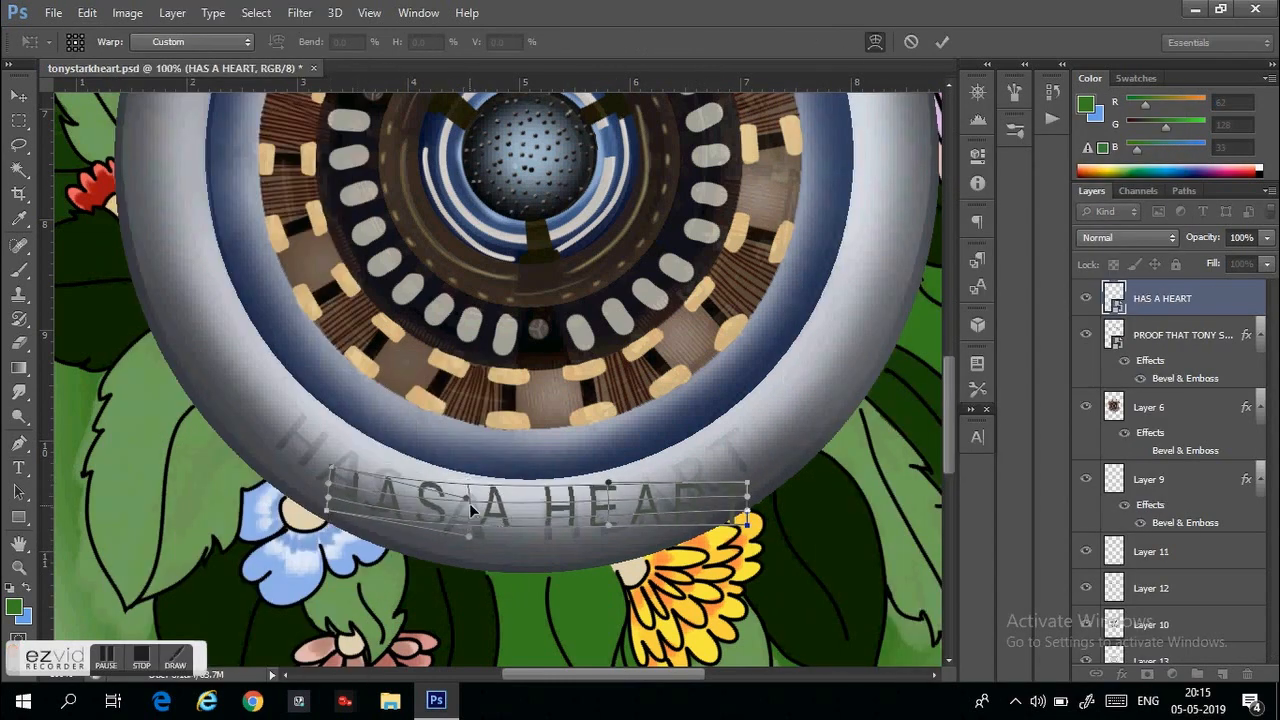
pyautogui.moveTo(745, 520); pyautogui.dragTo(750, 490)
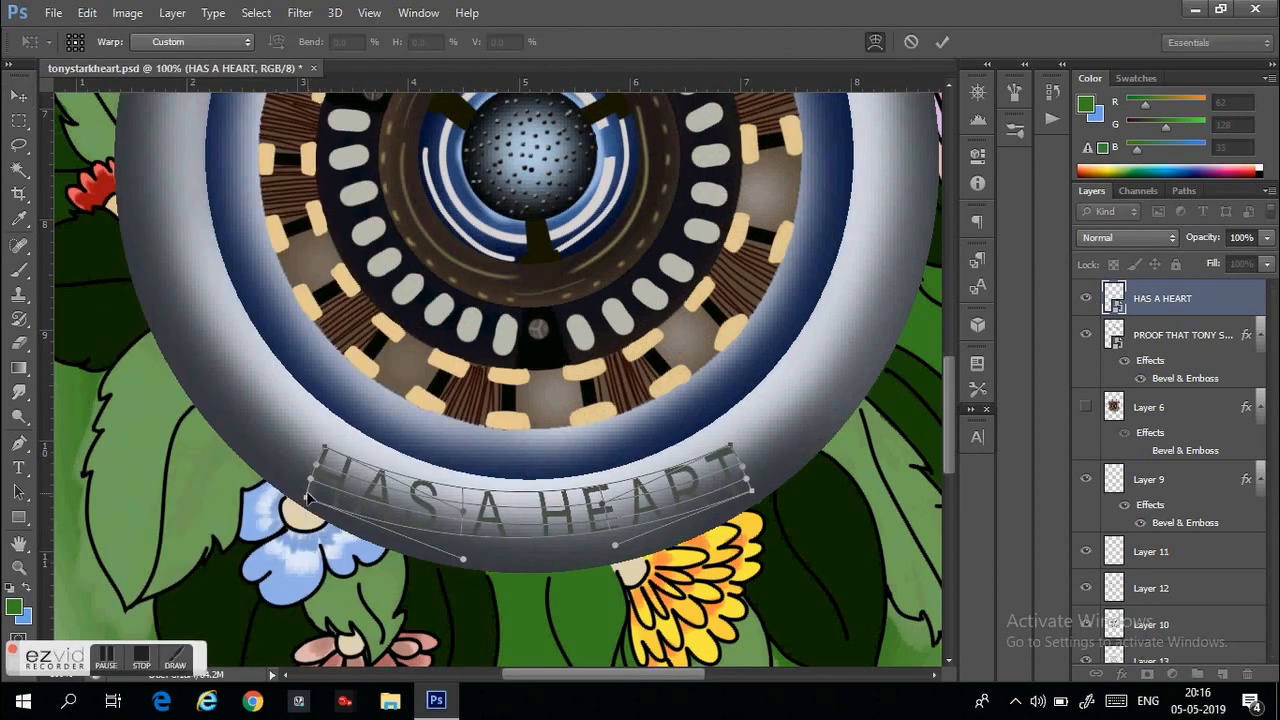
pyautogui.moveTo(463, 558); pyautogui.dragTo(463, 568)
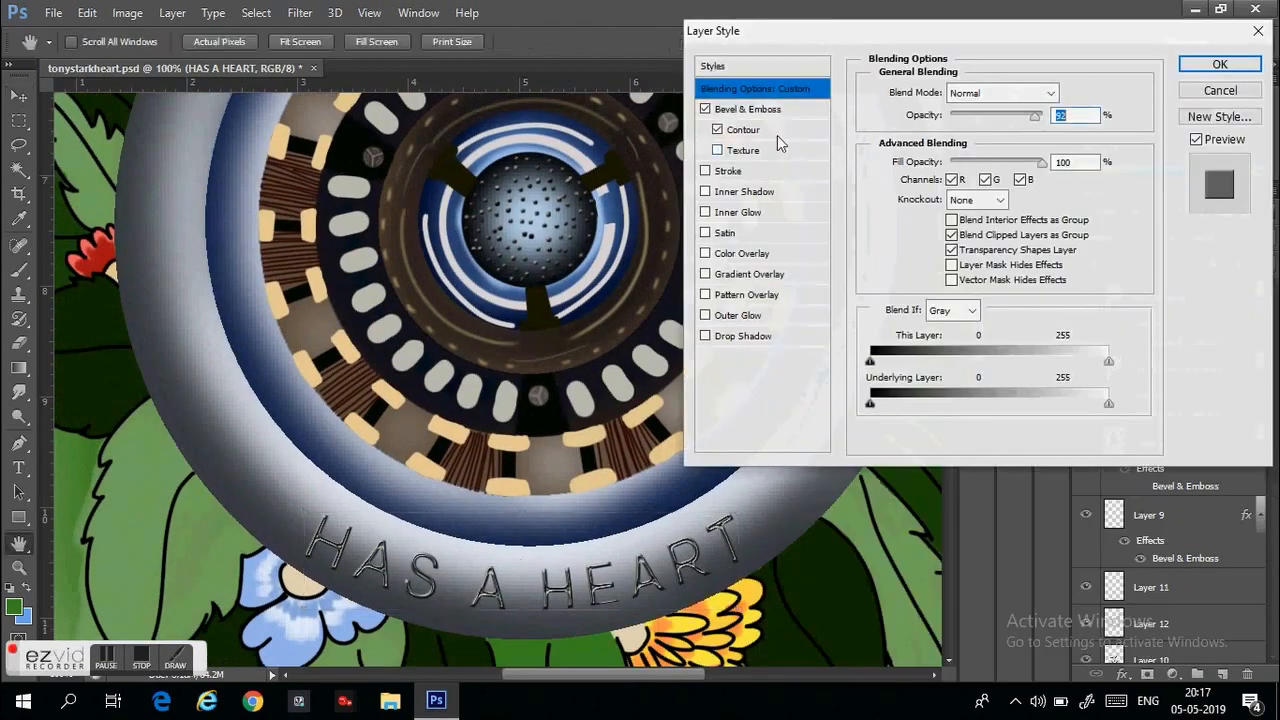
pyautogui.click(1219, 64)
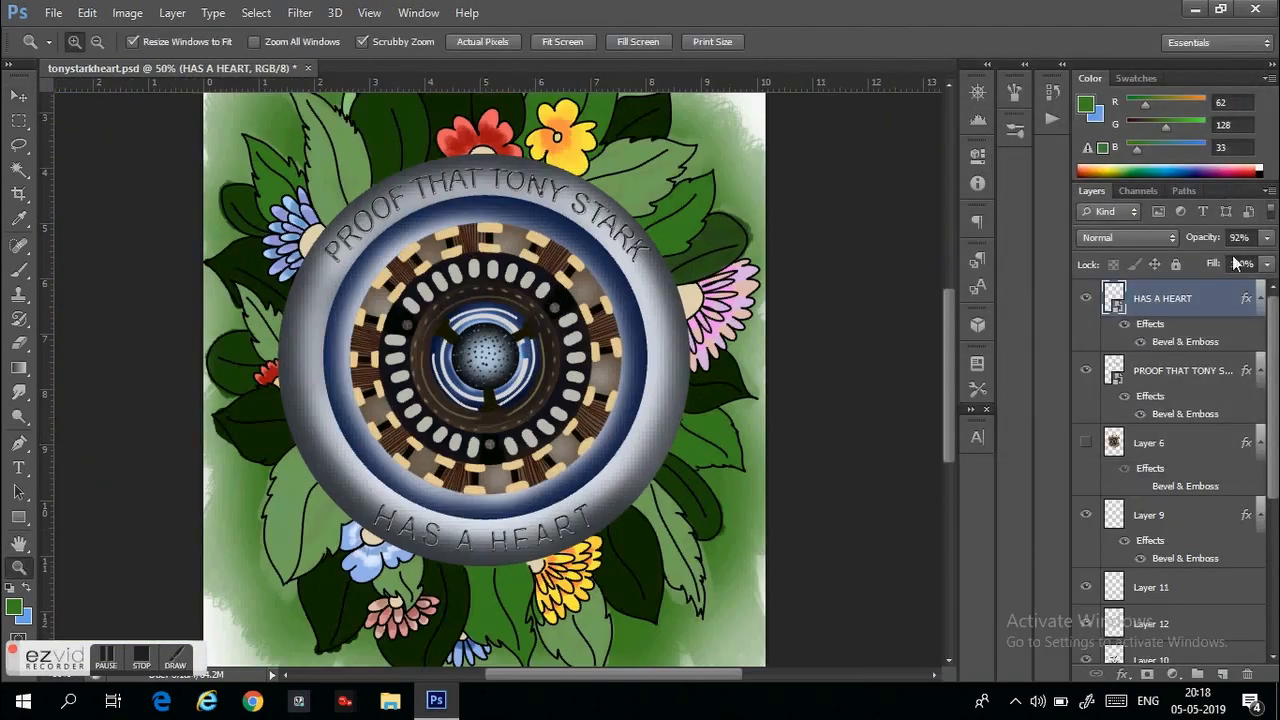